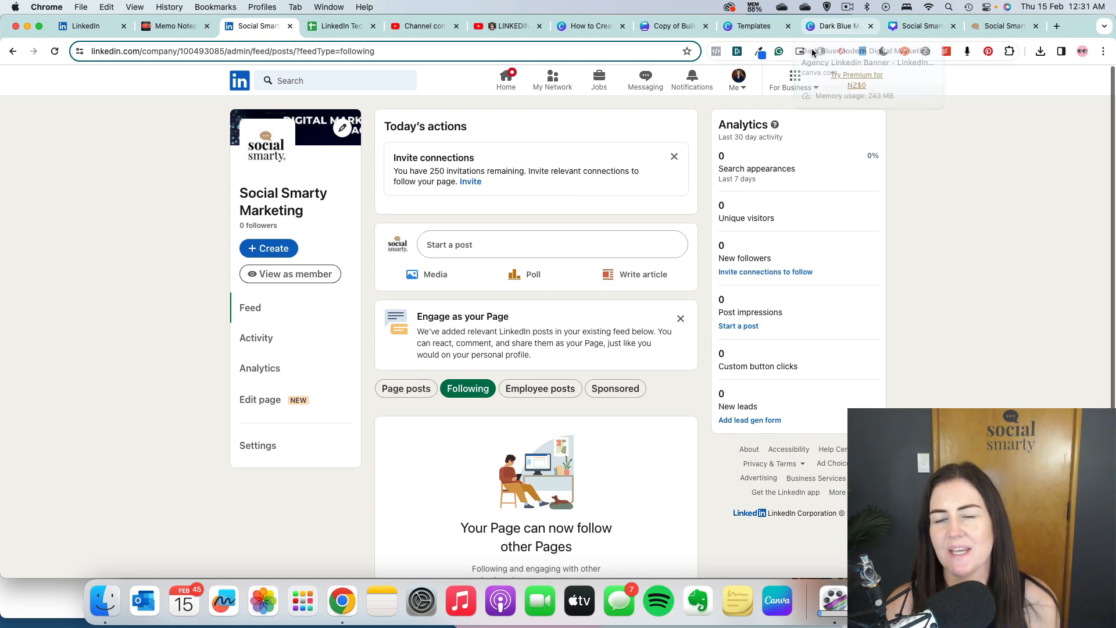
# Leave the company admin view for your personal profile via the Me menu.
pyautogui.click(736, 78)
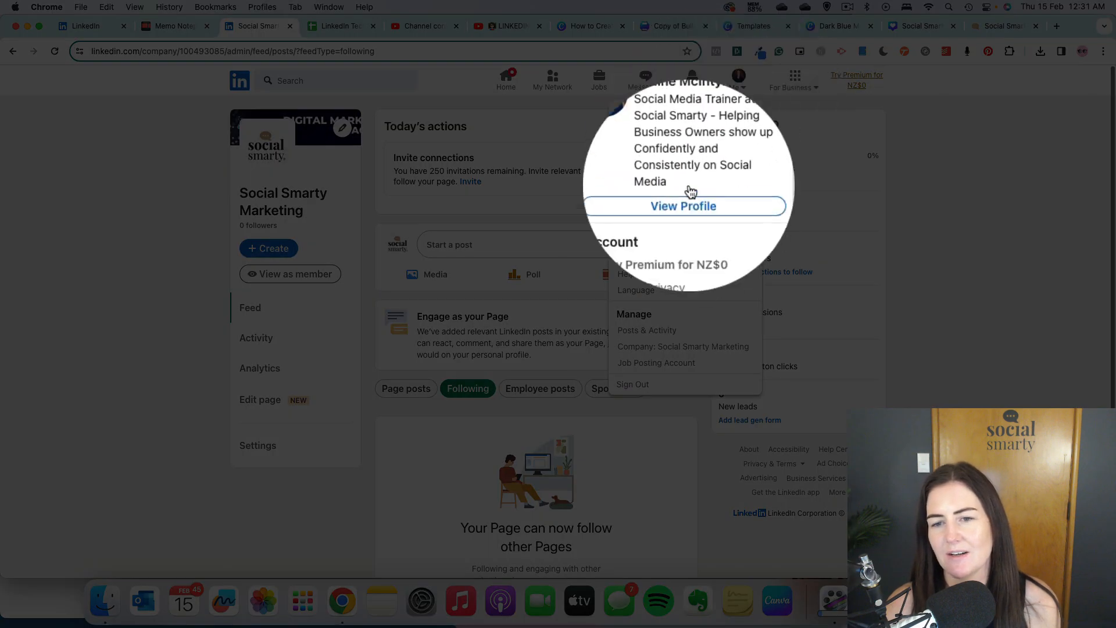
pyautogui.click(682, 205)
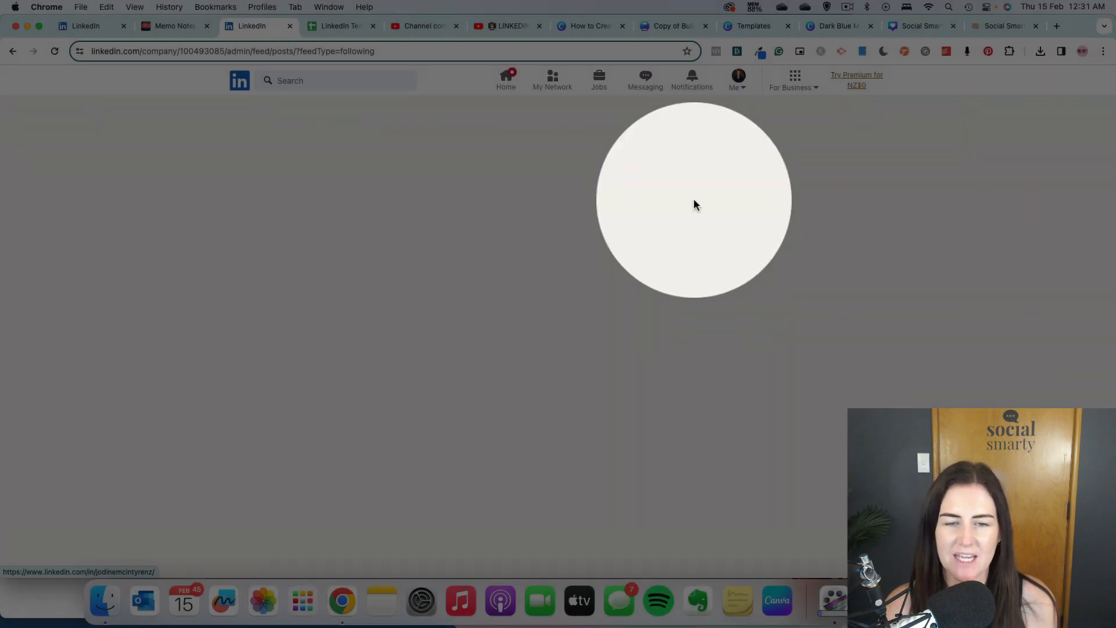
pyautogui.click(694, 200)
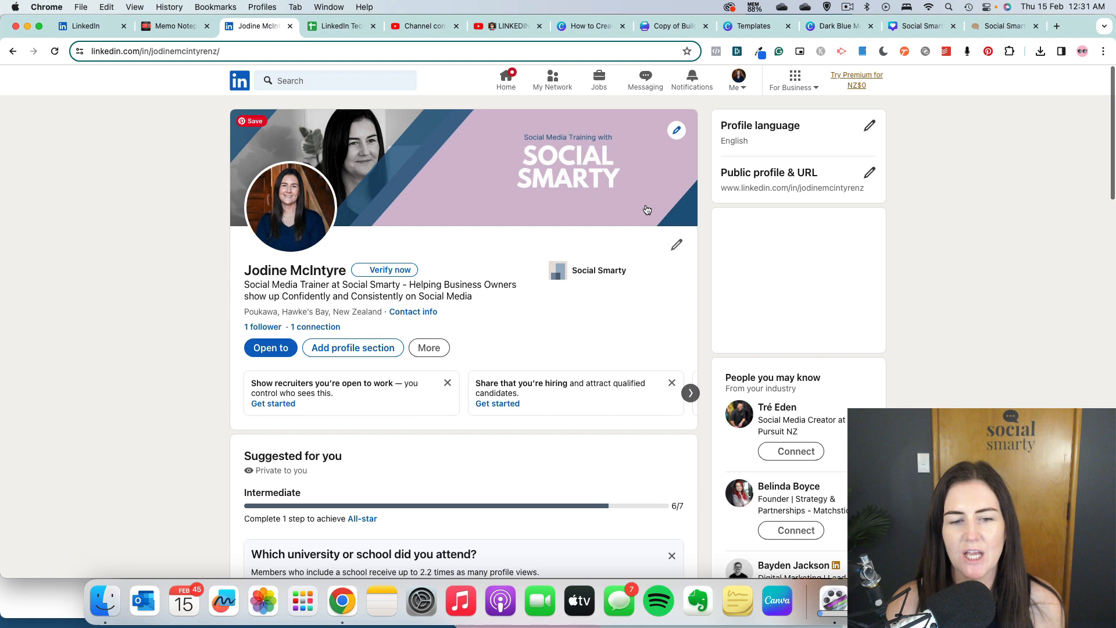
# Scroll down to the Experience section showing the Social Media Trainer role at Social Smarty.
pyautogui.scroll(-3)
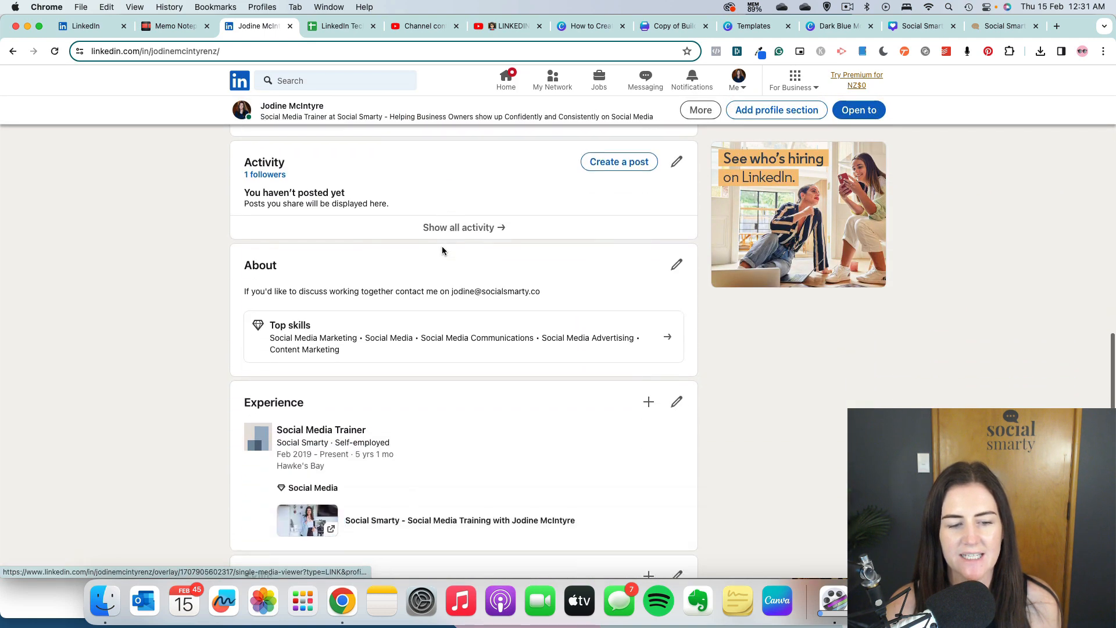
pyautogui.scroll(-3)
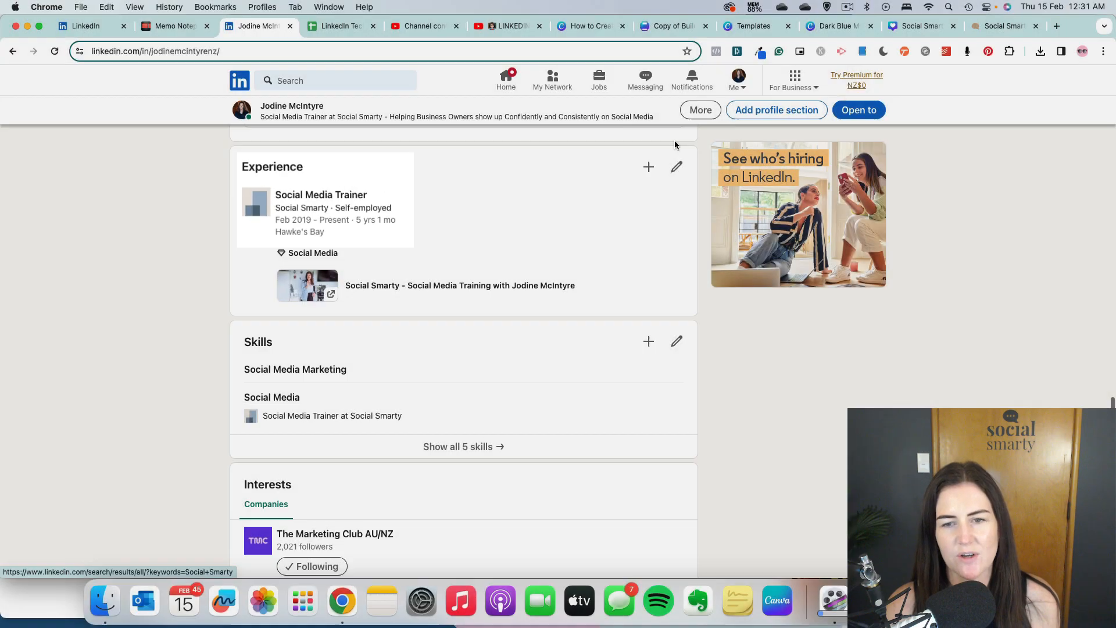
pyautogui.click(676, 167)
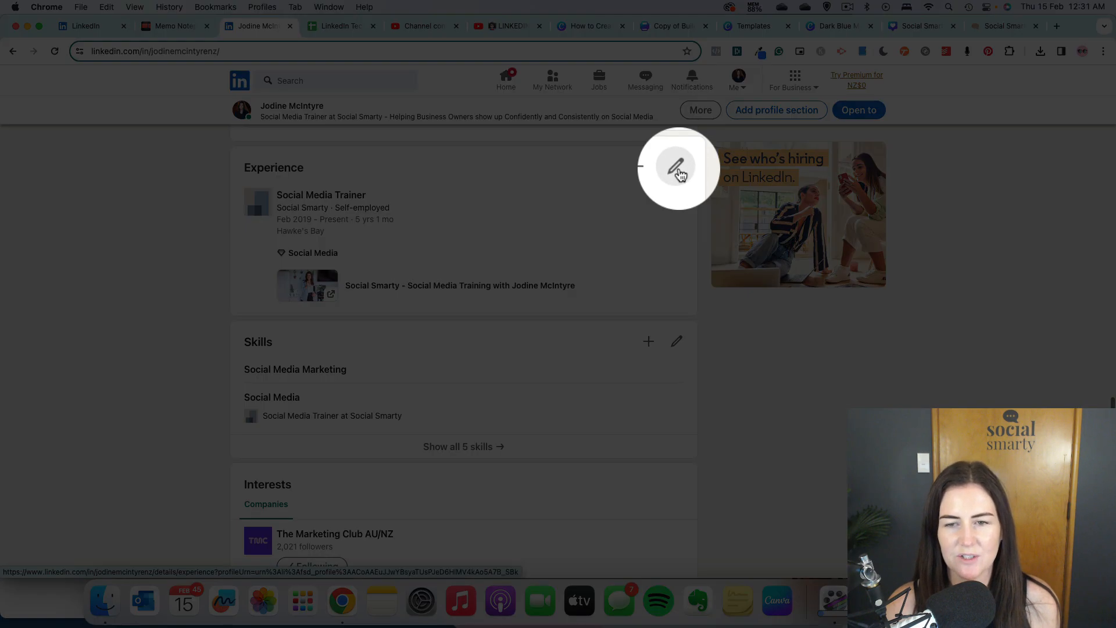
# Open the Social Media Trainer entry for editing from the full Experience list.
pyautogui.click(674, 167)
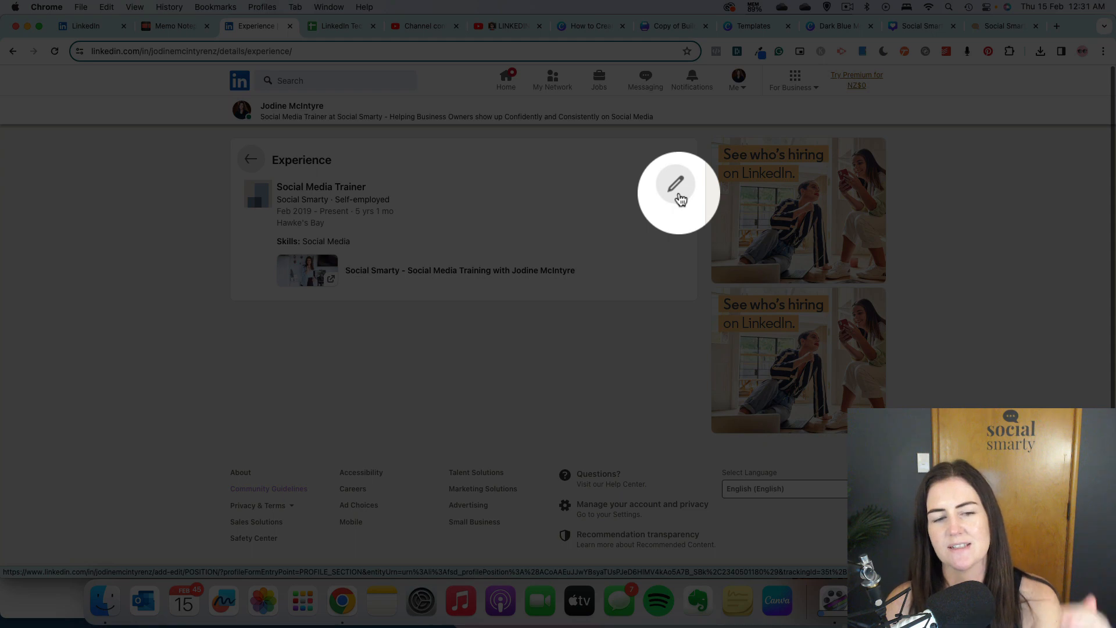
pyautogui.click(675, 183)
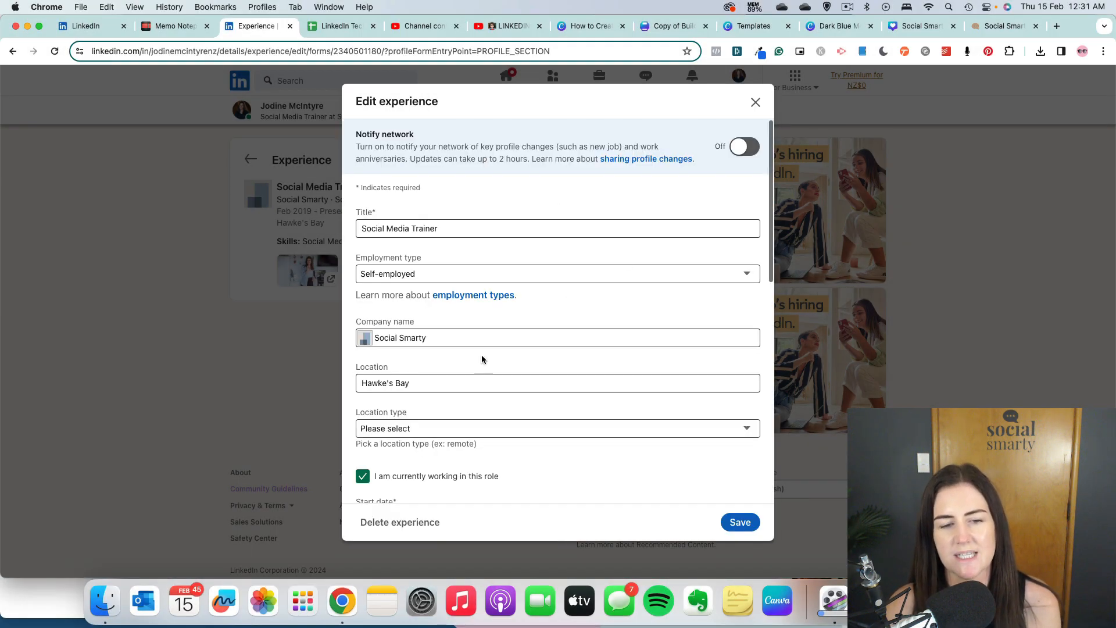
# Replace the company with the Social Smarty Marketing page suggestion and save the entry.
pyautogui.click(557, 337)
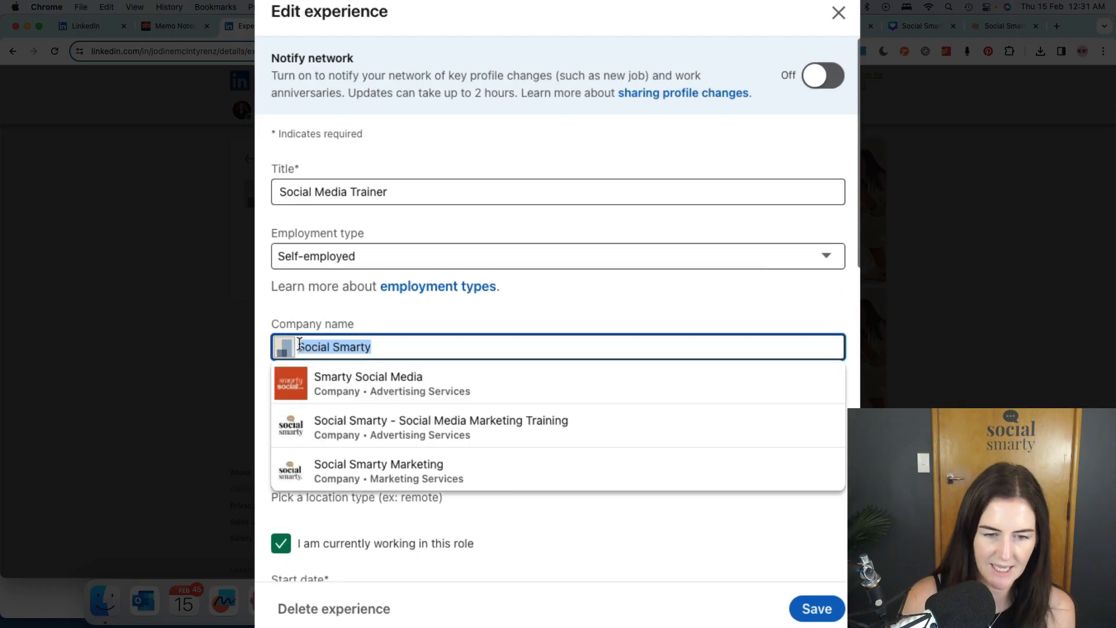
pyautogui.write('Soc')
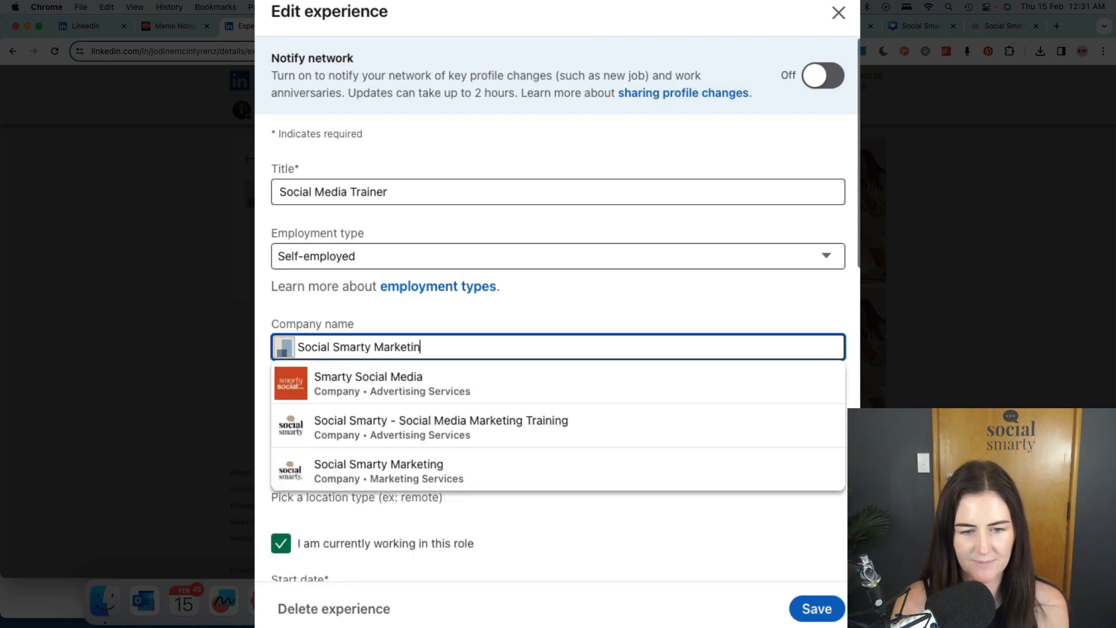
pyautogui.click(378, 470)
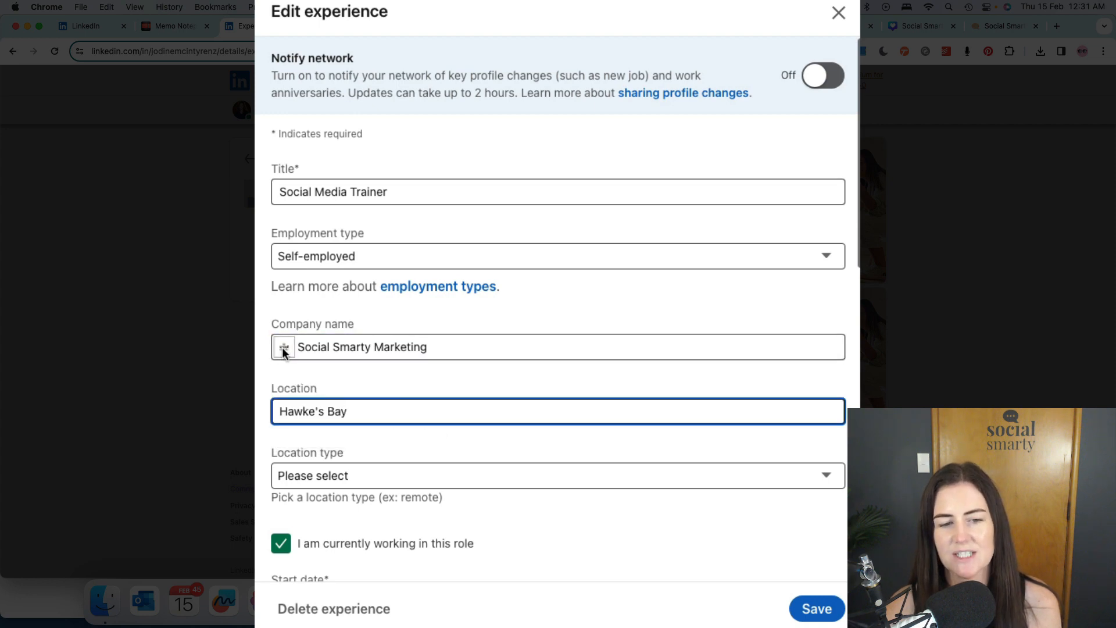
pyautogui.moveTo(636, 387)
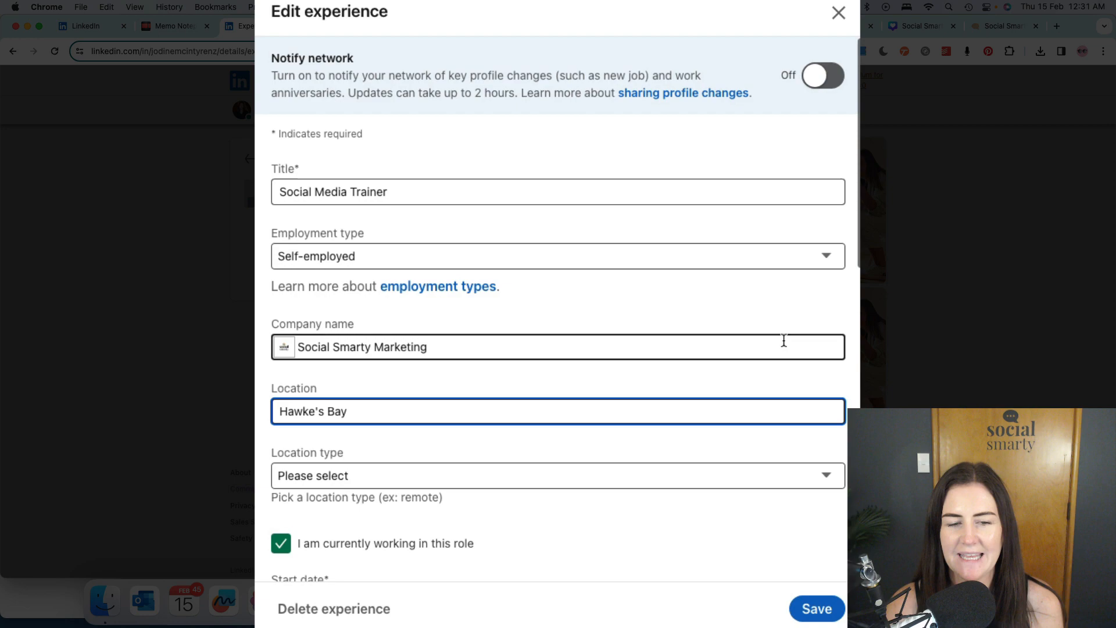
pyautogui.click(816, 609)
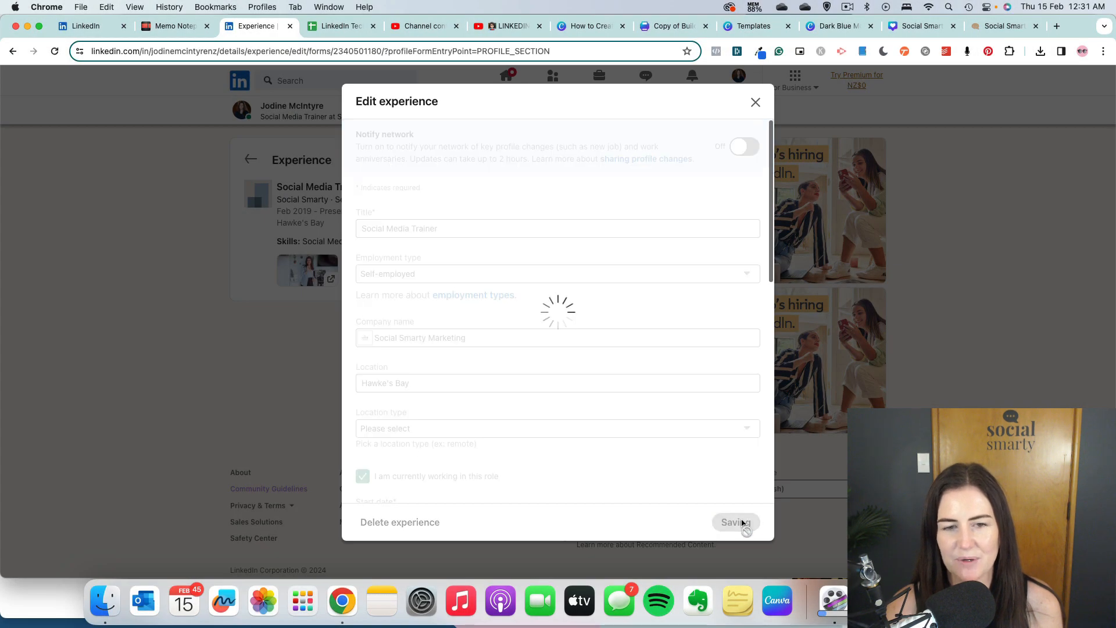
# Dismiss the 'Your position has been saved' confirmation.
pyautogui.click(735, 522)
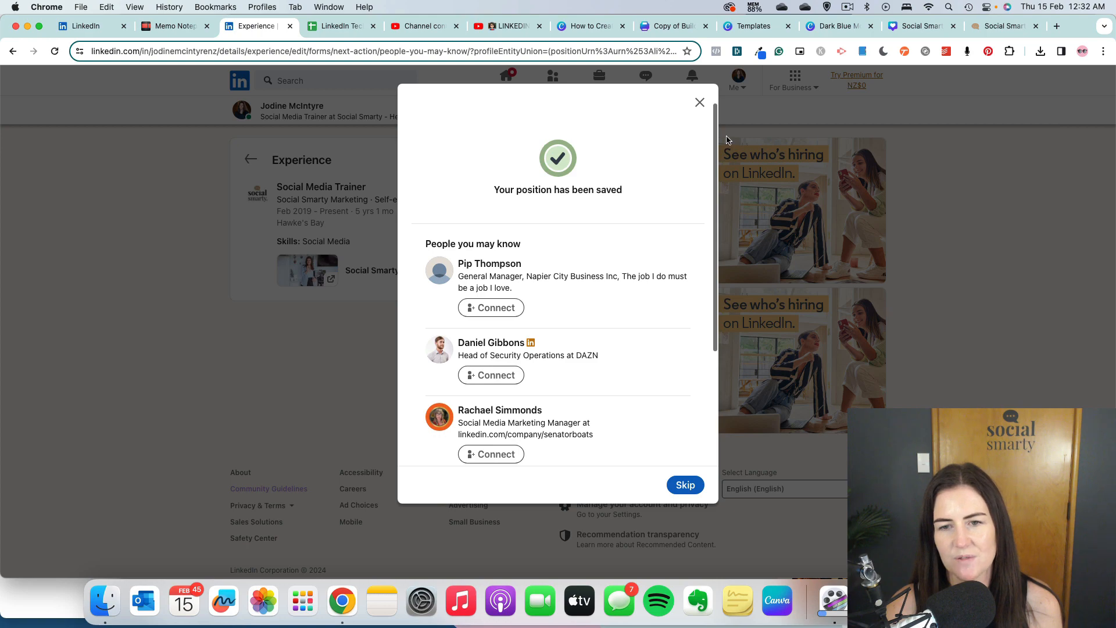
pyautogui.click(684, 484)
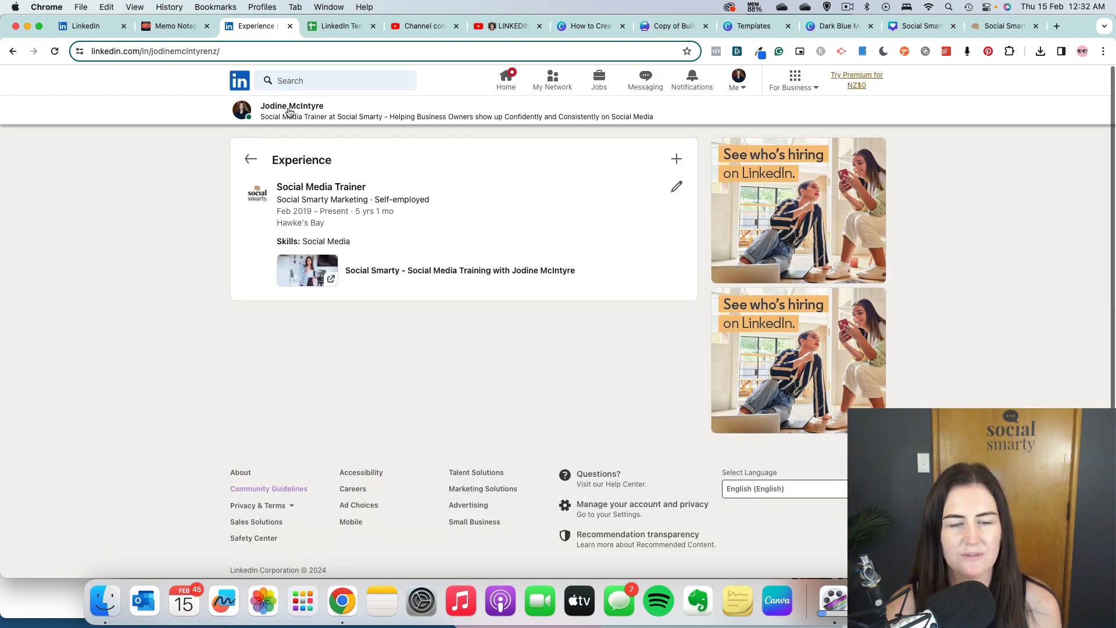
# Return to the main profile and scroll to the updated Social Smarty Marketing role.
pyautogui.click(250, 158)
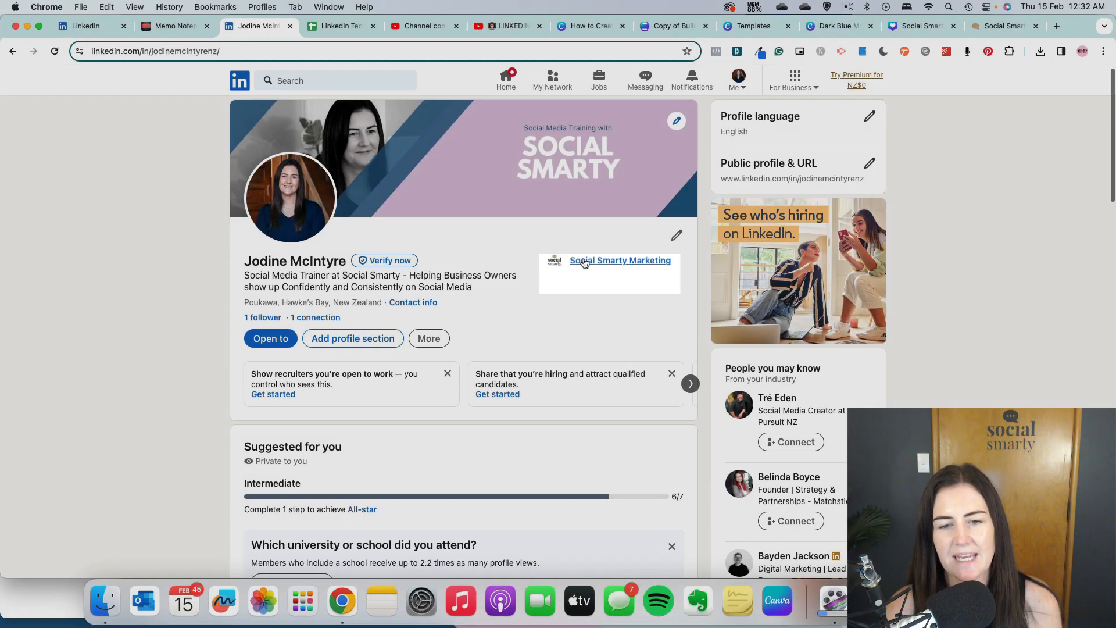
pyautogui.scroll(-3)
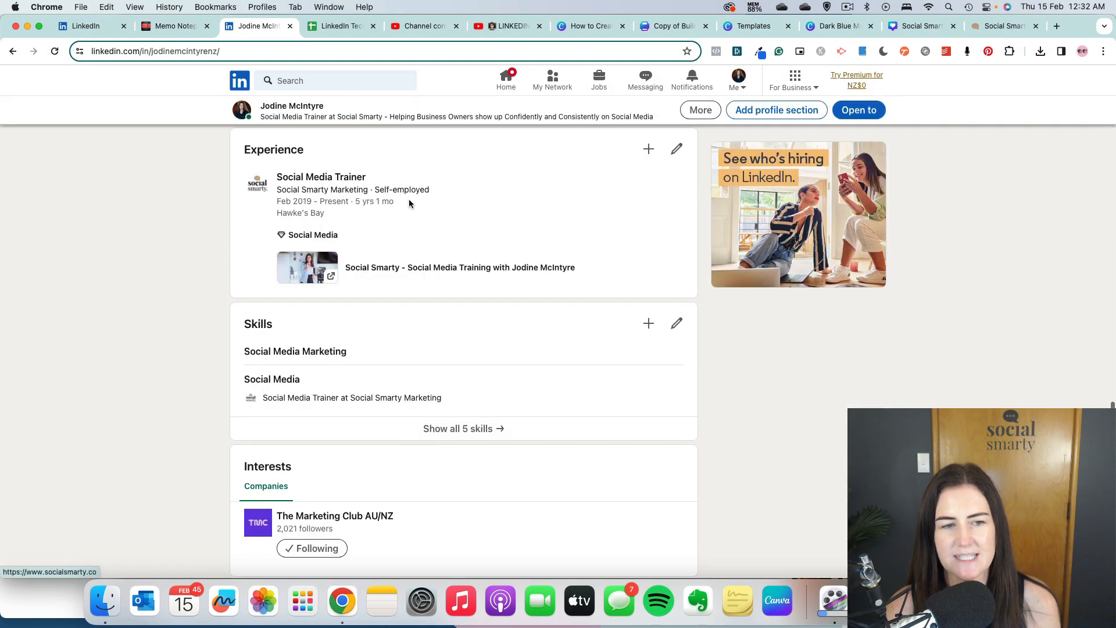